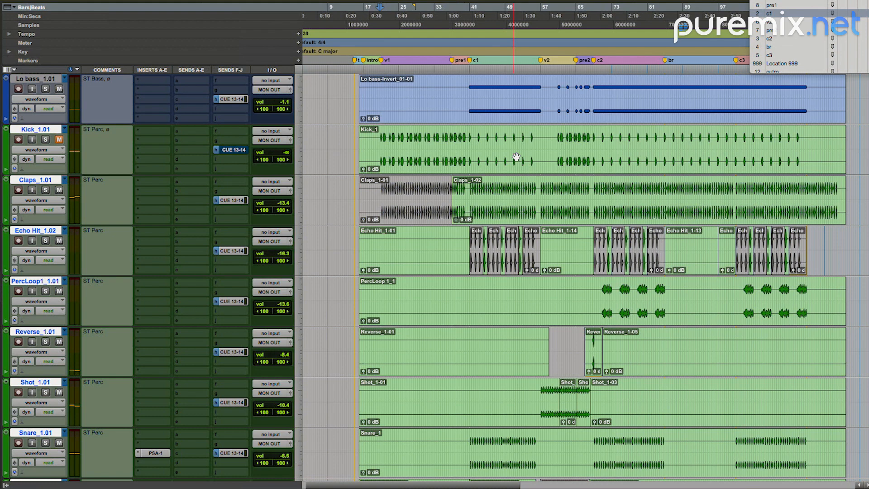
Separate a single clean kick hit on the Kick track into its own clip.
right_click(31, 230)
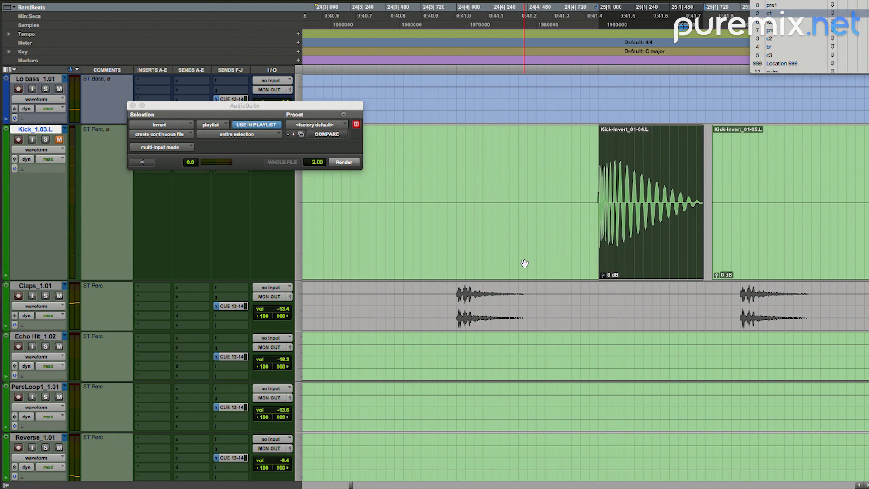
Rename the isolated kick clip and its disk file to 'KTLO Prog Kick'.
click(343, 162)
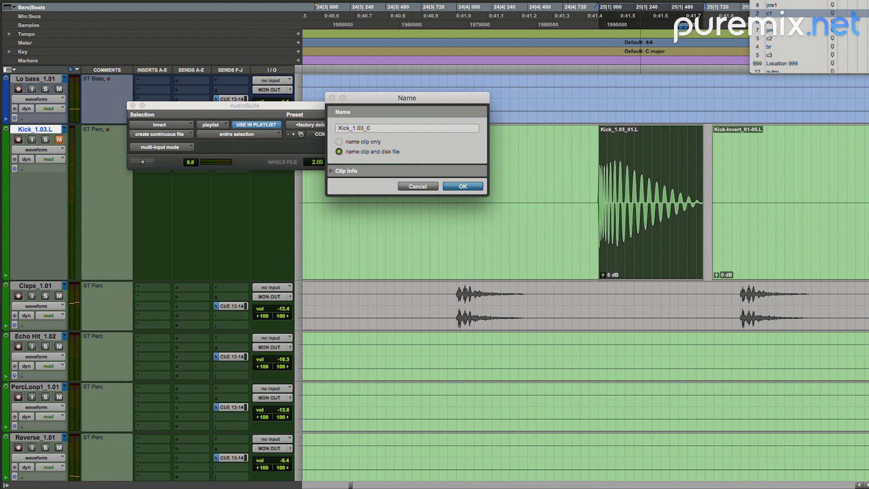
text(KTLO Pr)
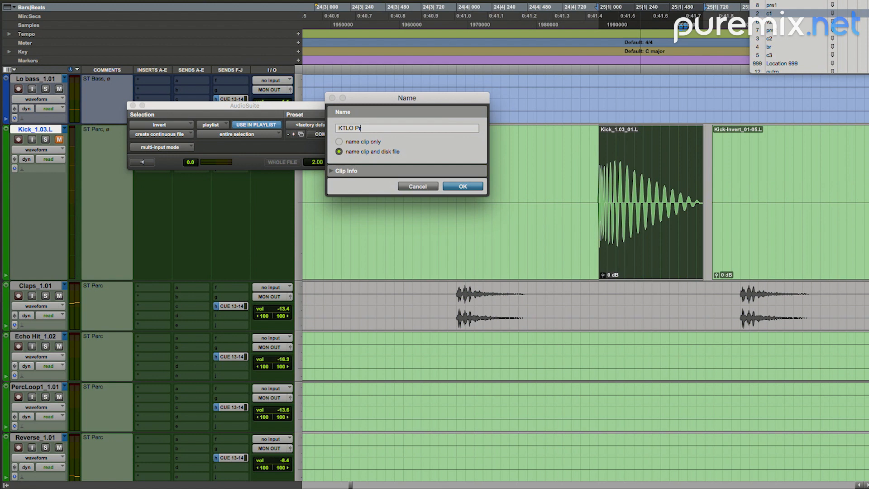
text(og)
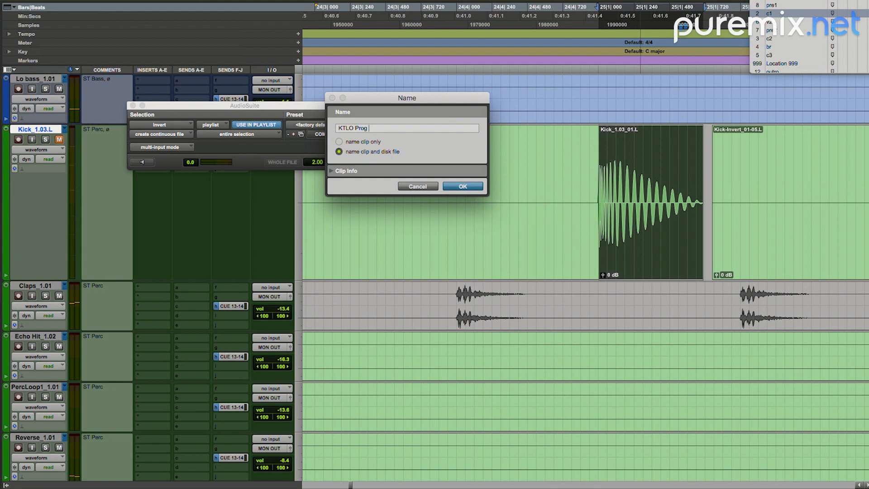
click(463, 185)
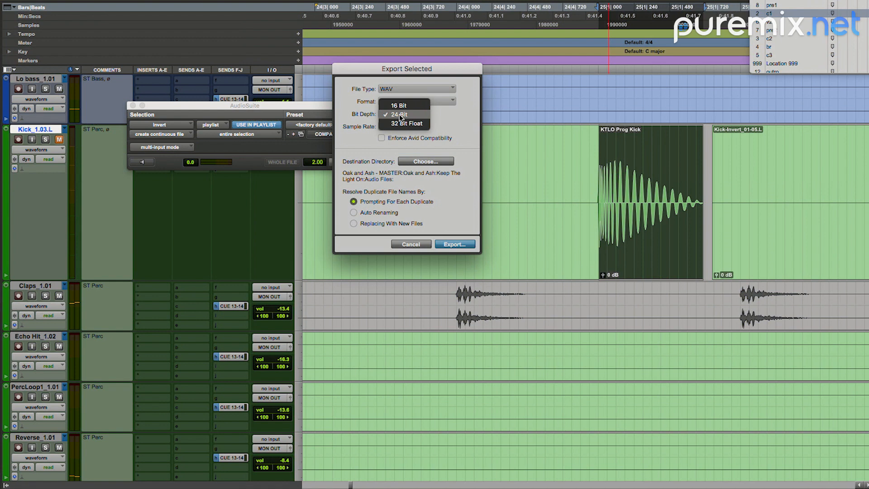
Export the clip as a 32-bit float WAV to the Bounced Files folder.
click(404, 124)
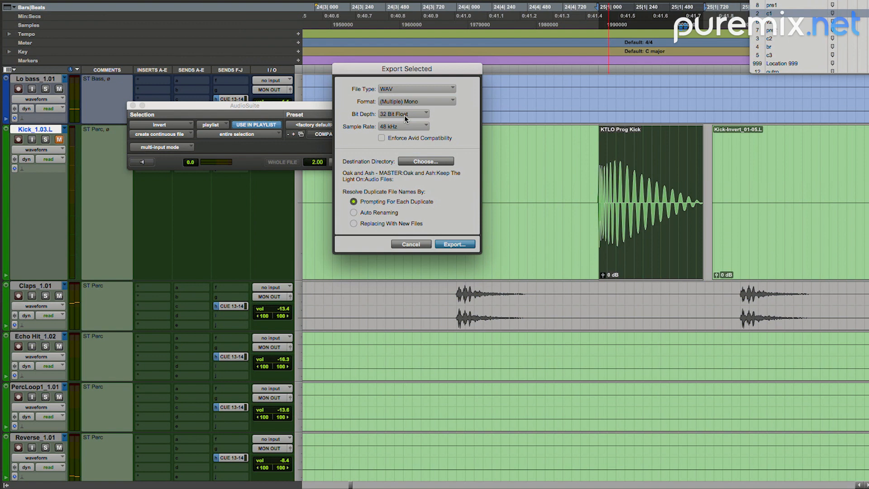
click(424, 162)
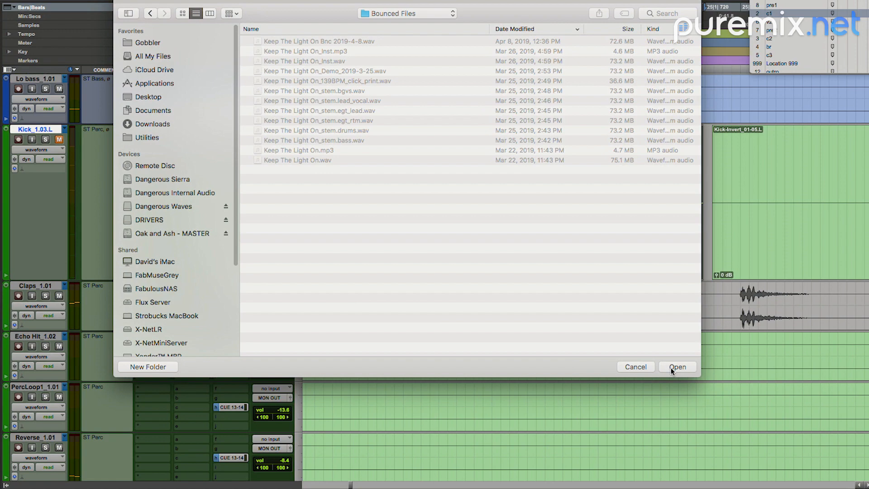
click(678, 367)
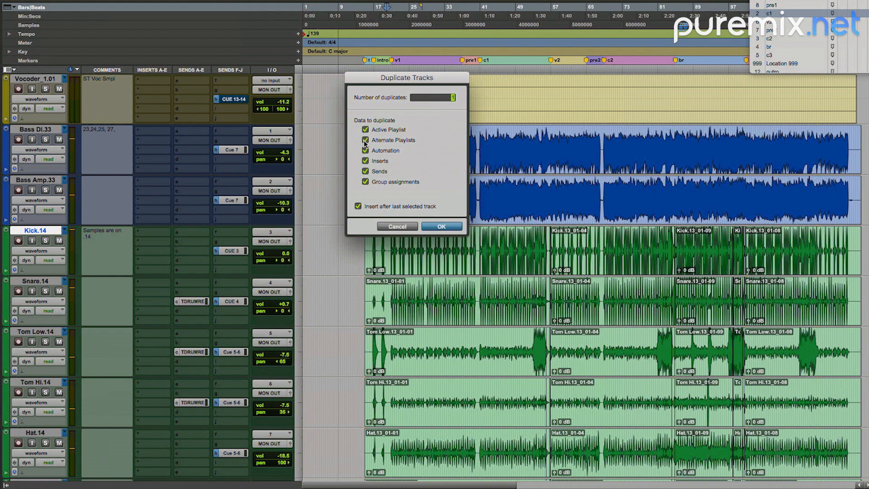
Duplicate the Kick track with only its active playlist and name the copy 'Kick Trgr'.
click(365, 140)
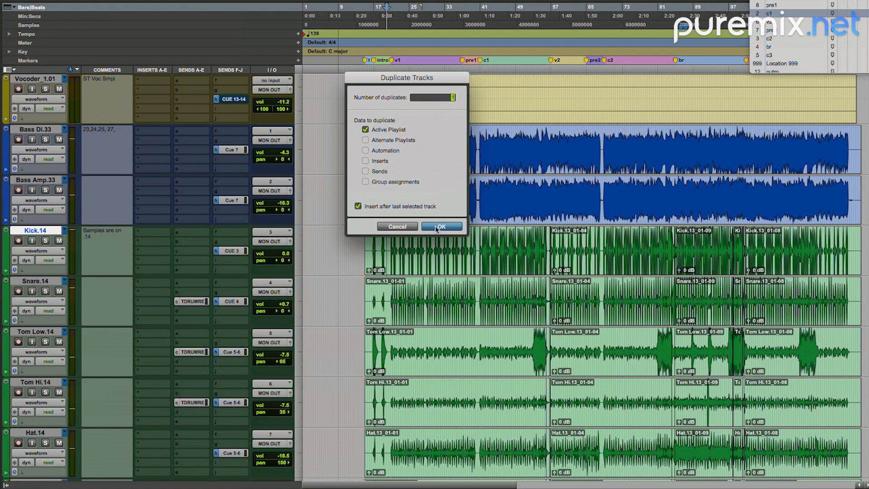
click(441, 226)
text(Kick T)
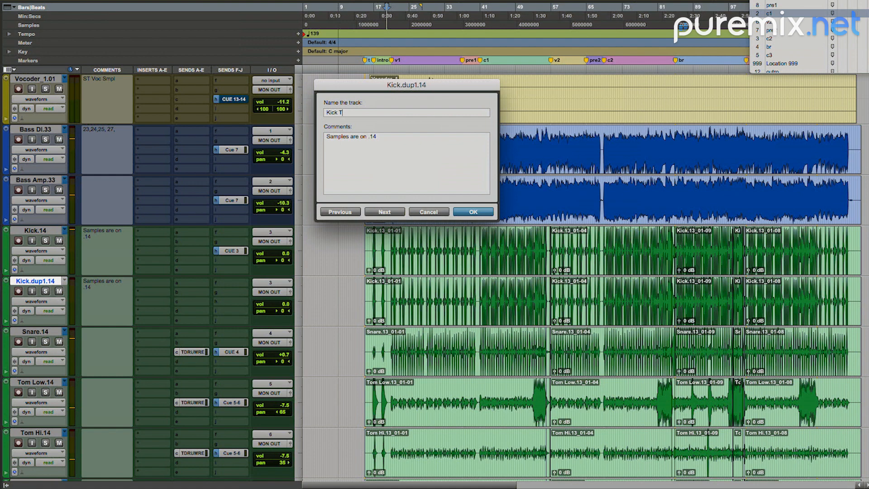
text(gr)
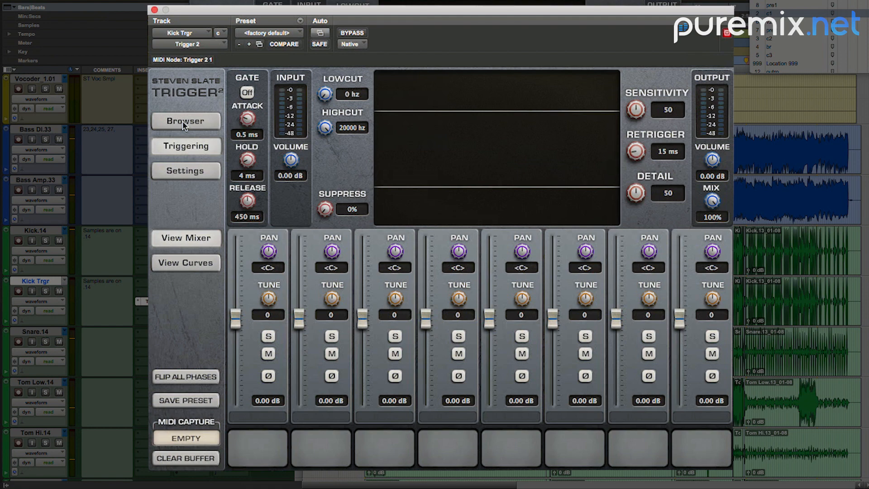
Load KTLO Prog Kick.wav into Trigger 2's first sample slot on Kick Trgr.
click(185, 120)
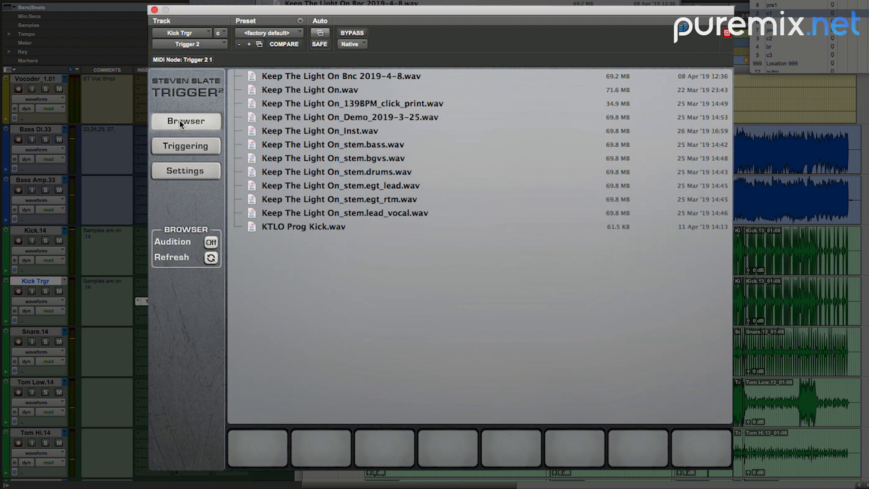
click(303, 227)
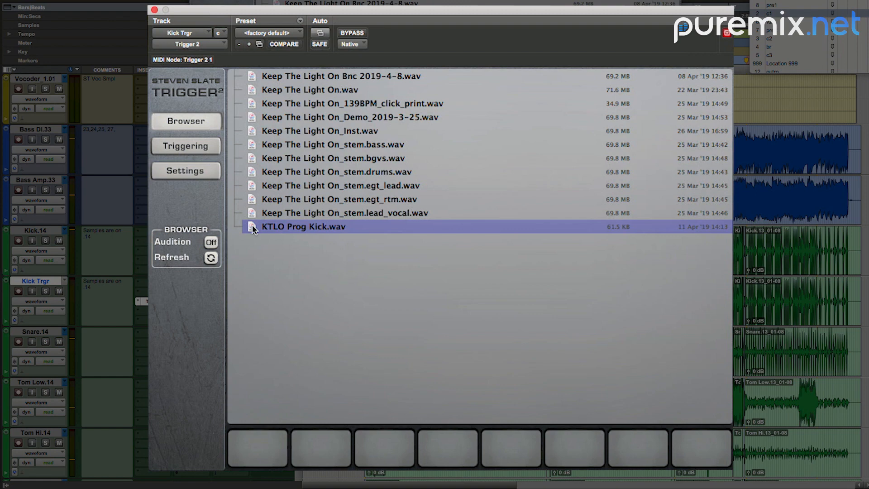
click(185, 144)
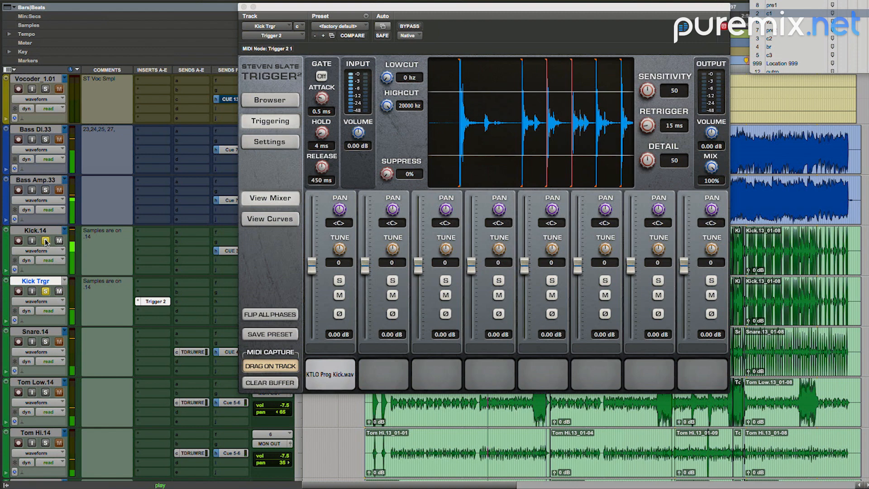
click(270, 219)
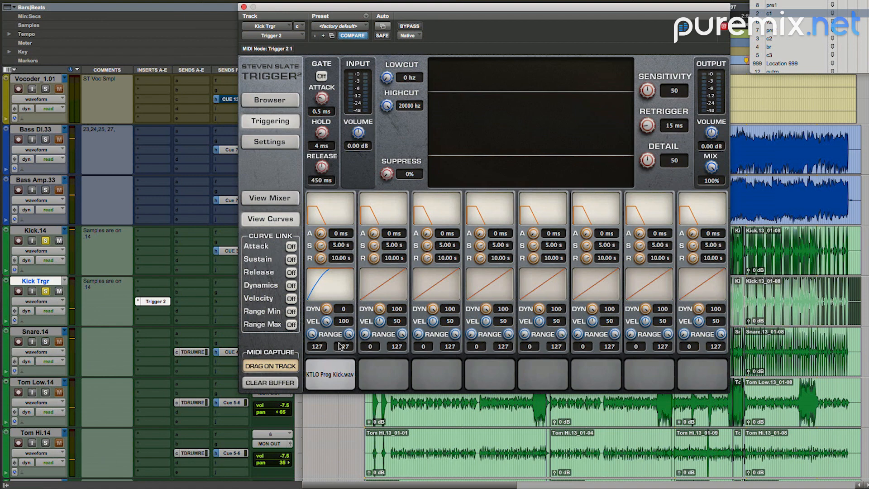
Close Trigger 2 and bring up the commit options for the Kick Trgr track.
click(241, 5)
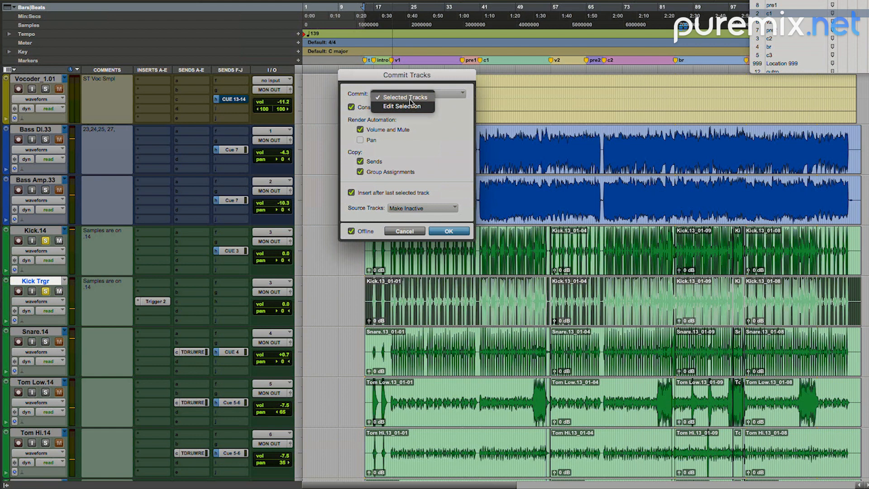
Commit the edit selection to a new track, leaving the source track unchanged.
click(401, 106)
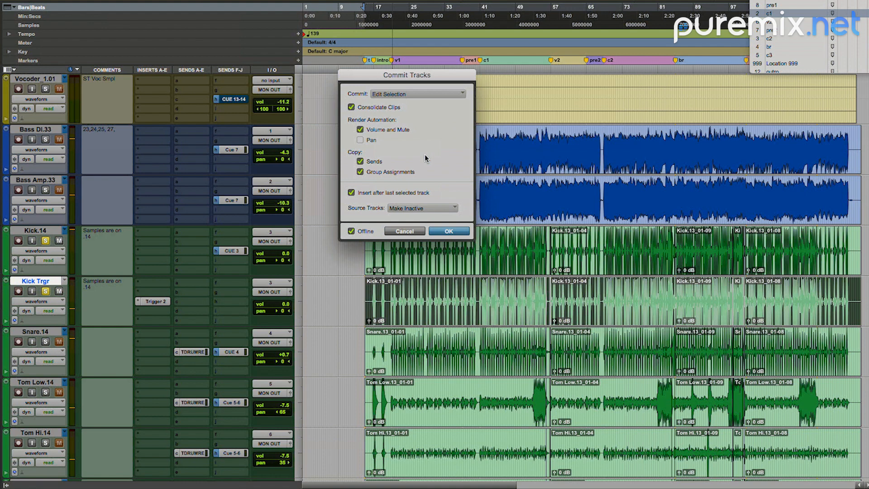
mouse_move(314, 176)
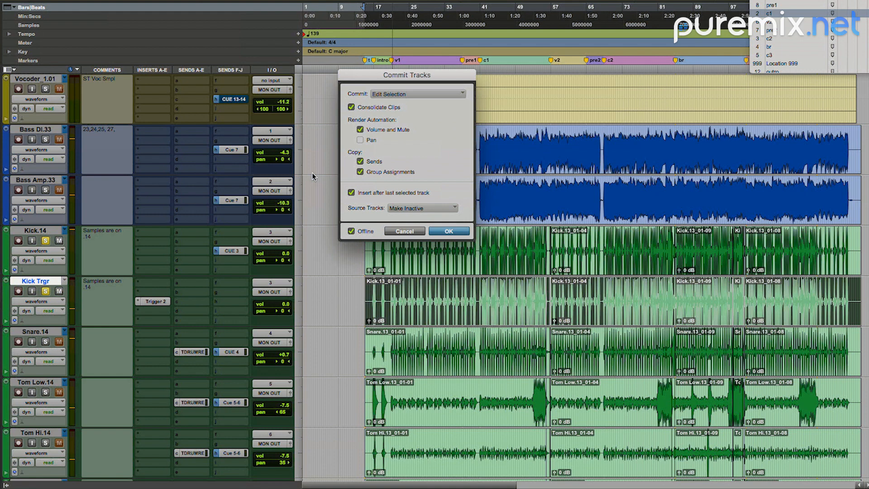
click(423, 208)
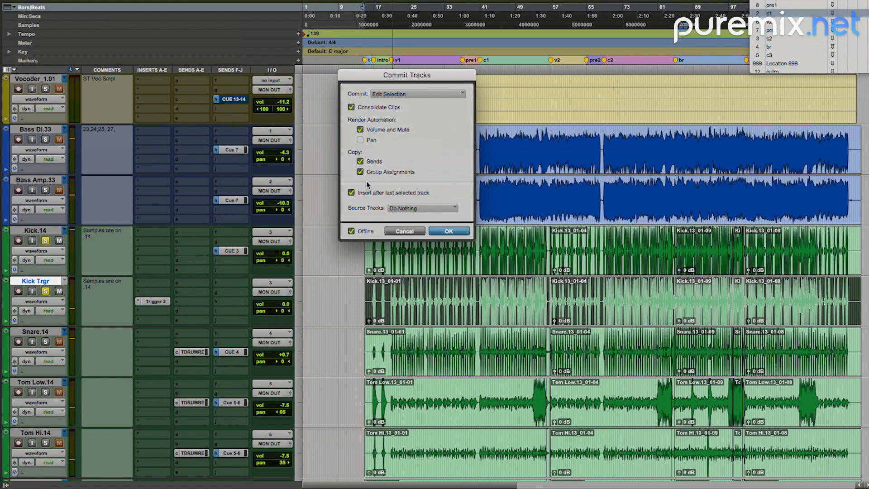
mouse_move(366, 205)
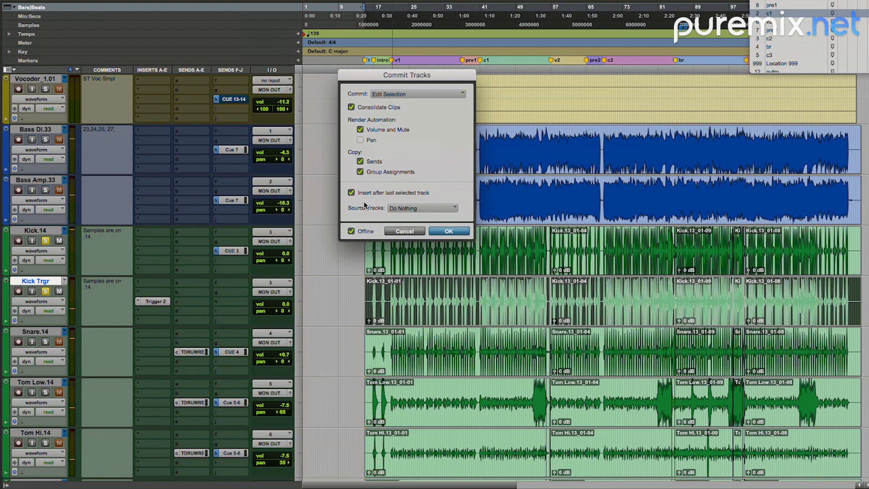
click(449, 230)
text(Kick Trg)
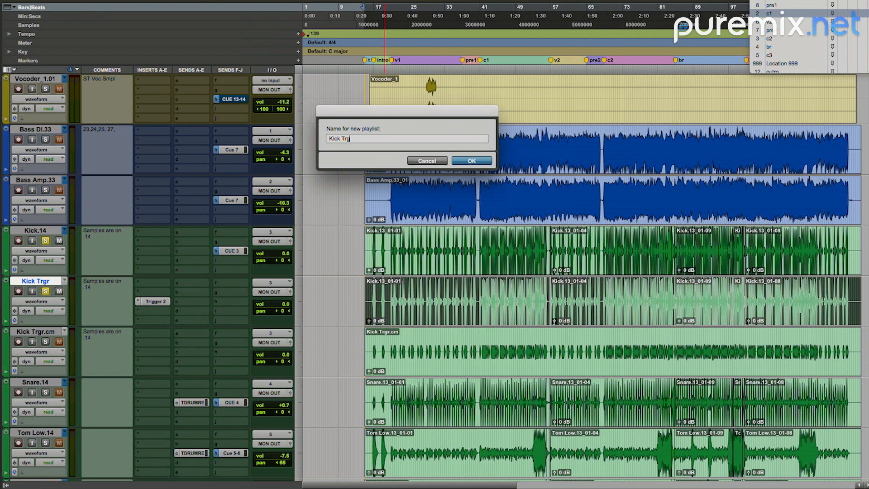
Confirm the Kick SMPL playlist name and delete the leftover Kick Trgr.cm track.
click(471, 160)
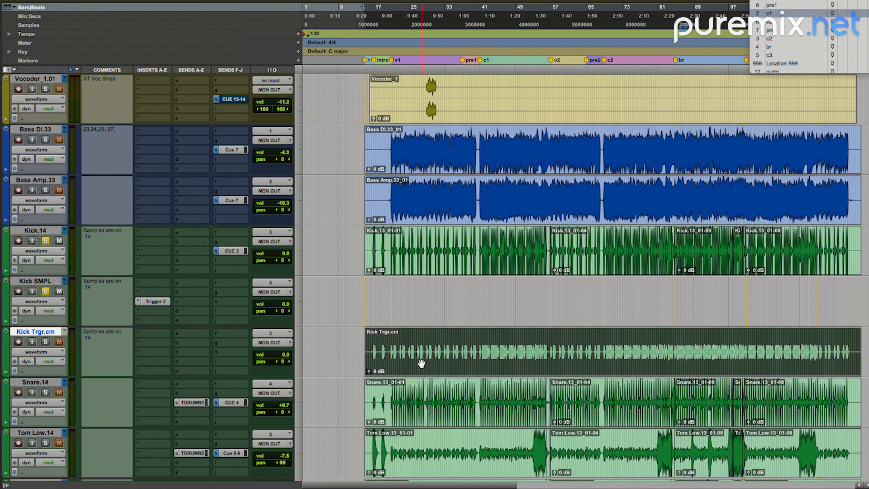
right_click(35, 331)
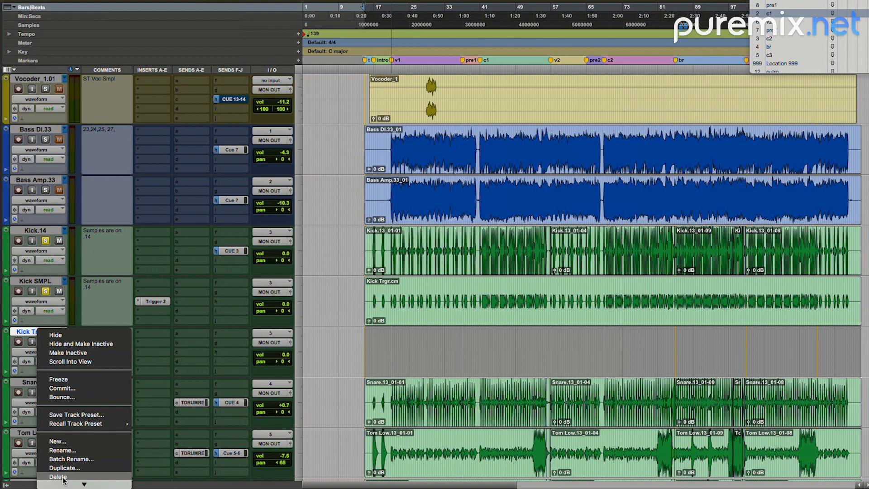
click(58, 478)
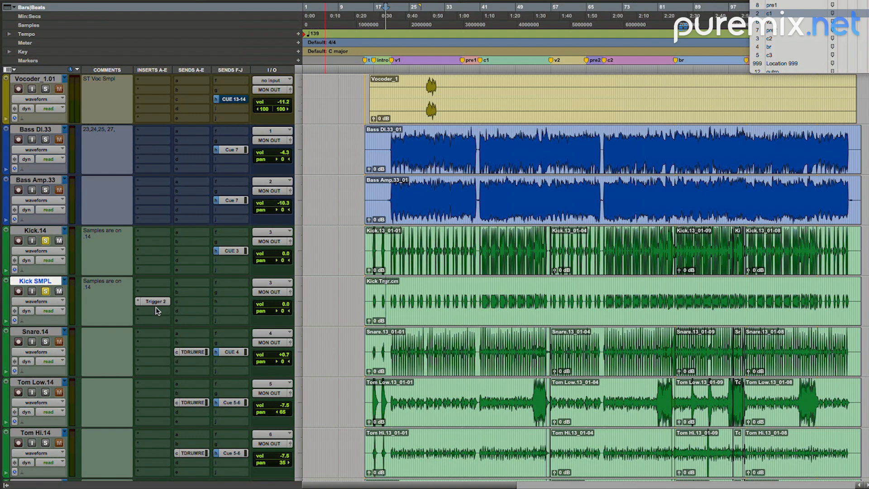